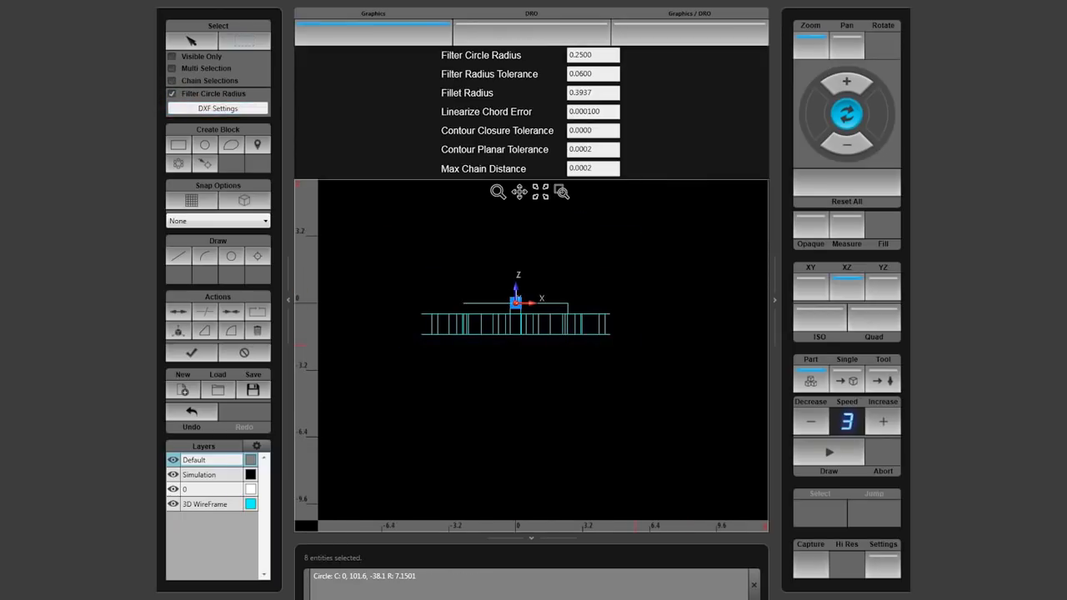
Create a Location Holes block from the selected holes, viewed from the isometric angle
{"action": "left_click", "coordinate": [819, 320]}
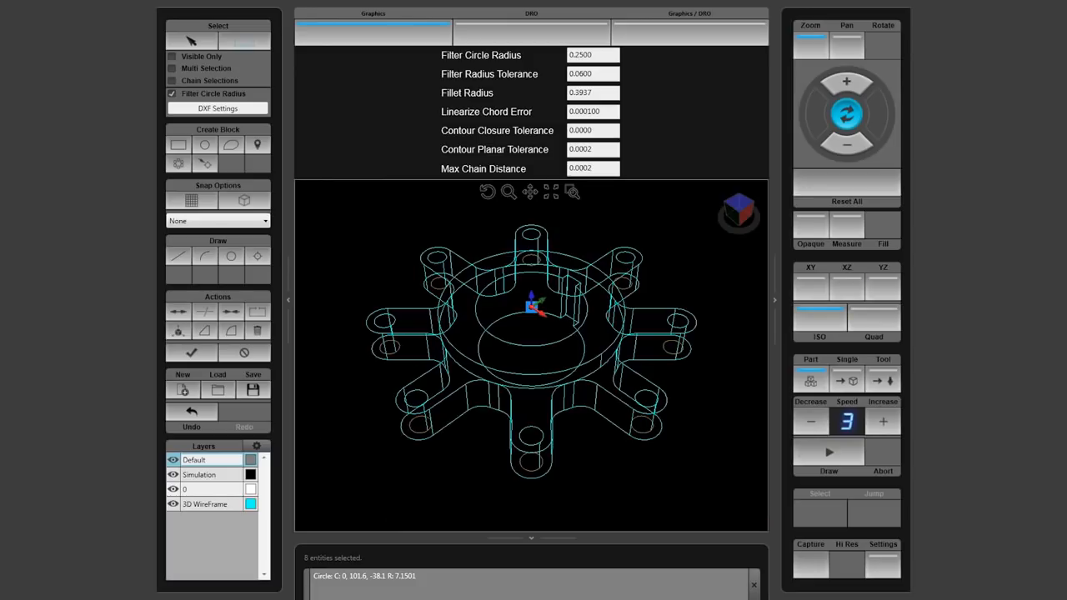
{"action": "left_click", "coordinate": [204, 163]}
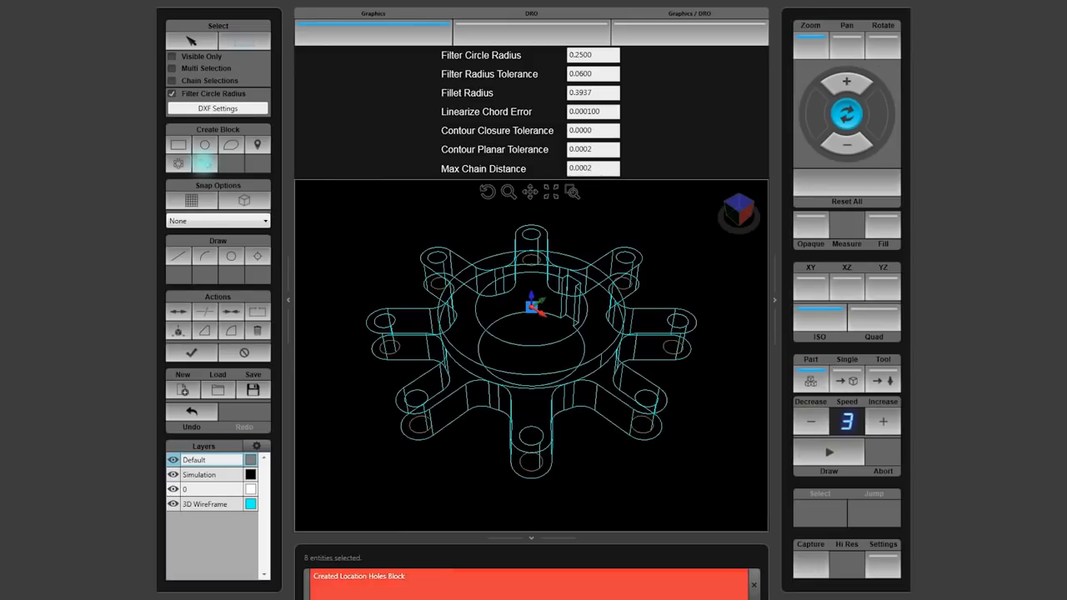